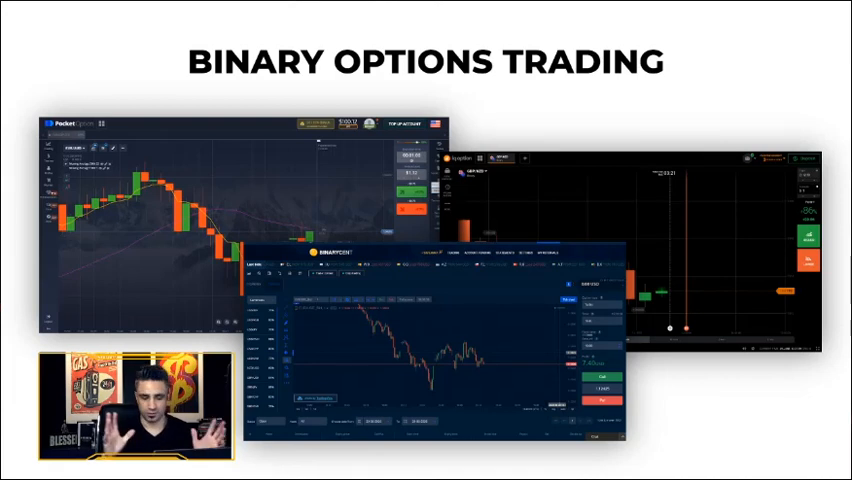
# Step: Dismiss the overlay before annotating the $9800.00 balance and CHF/JPY asset with red arrows
pyautogui.press('Escape')
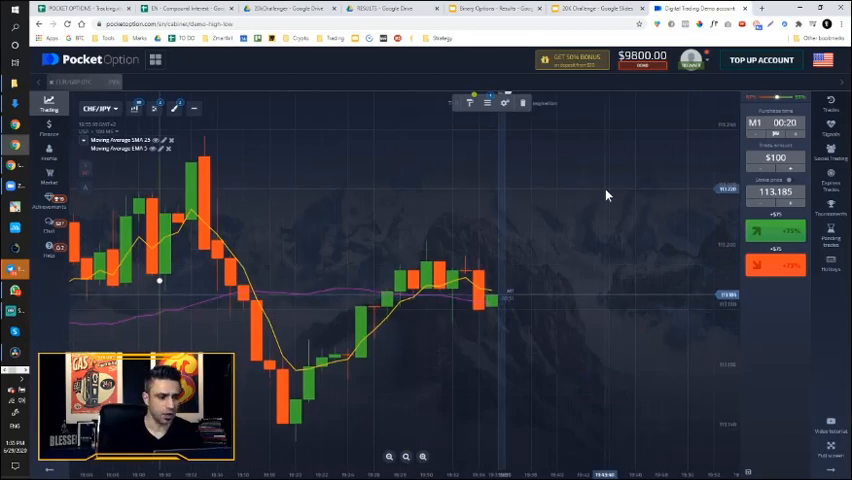
pyautogui.moveTo(240, 120)
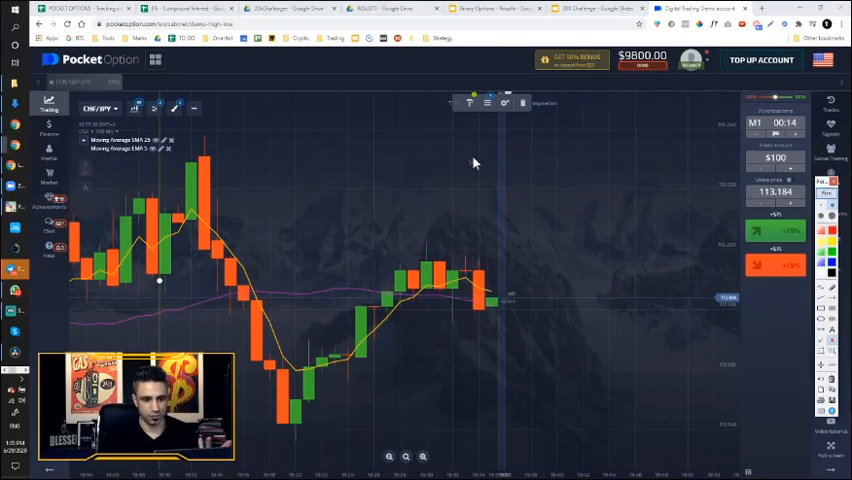
pyautogui.moveTo(840, 304)
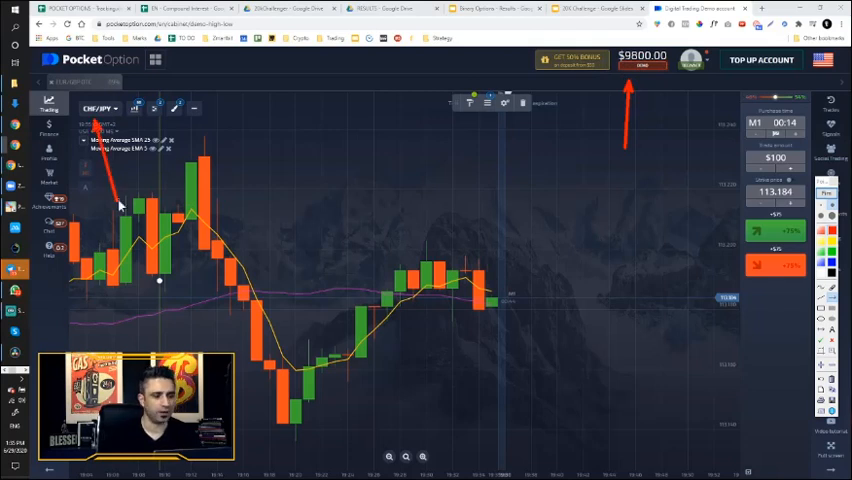
pyautogui.moveTo(90, 126)
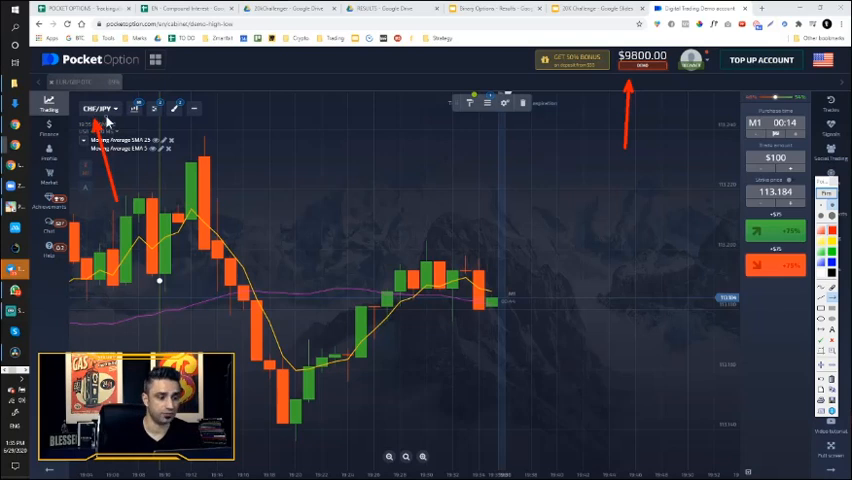
pyautogui.moveTo(648, 204)
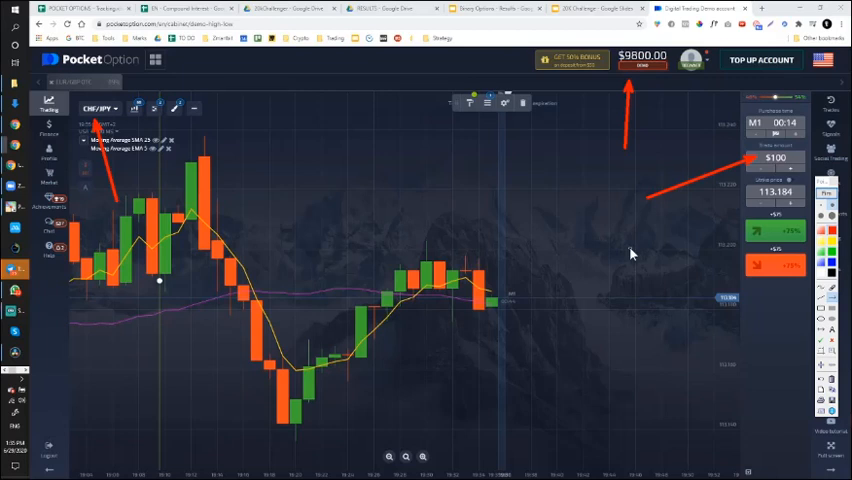
pyautogui.moveTo(584, 262)
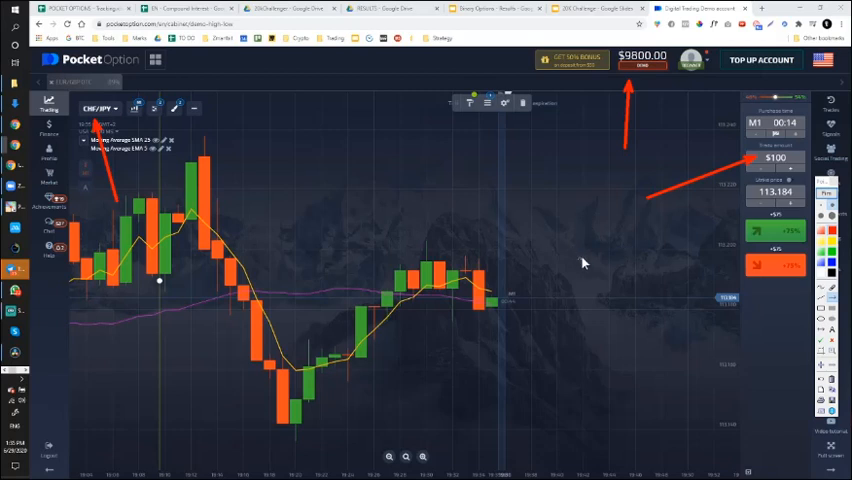
pyautogui.moveTo(564, 278)
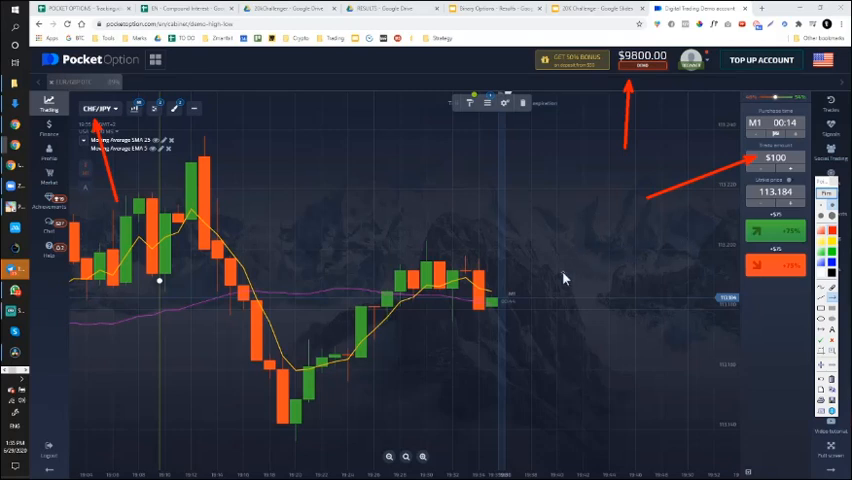
pyautogui.moveTo(516, 304)
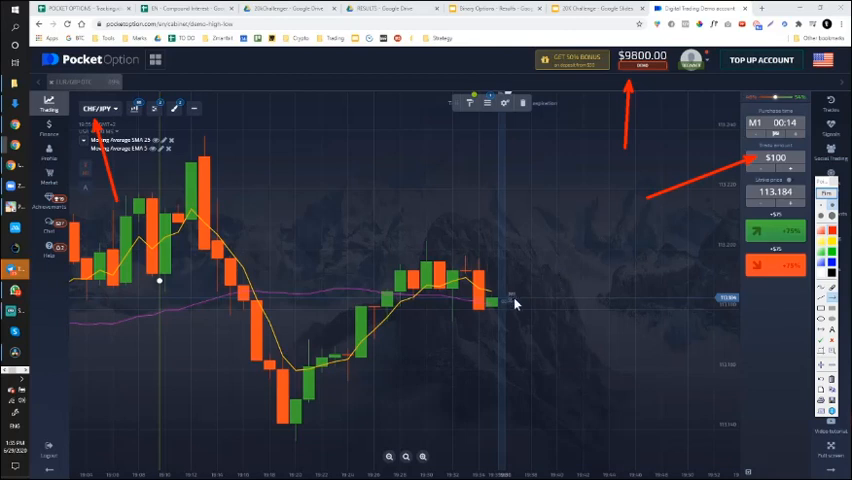
pyautogui.moveTo(658, 308)
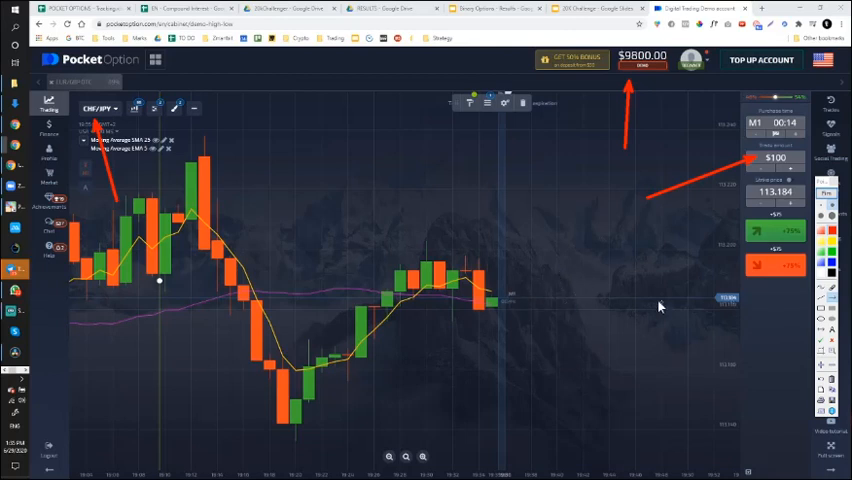
pyautogui.moveTo(592, 300)
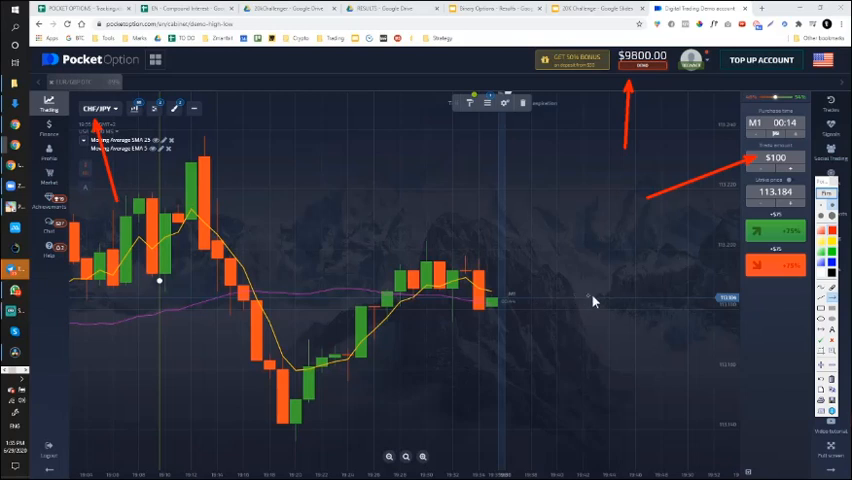
pyautogui.moveTo(712, 304)
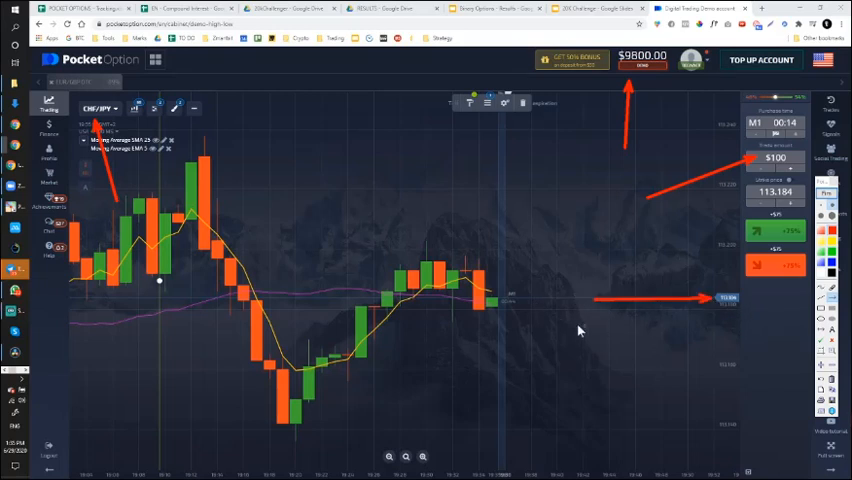
pyautogui.moveTo(744, 138)
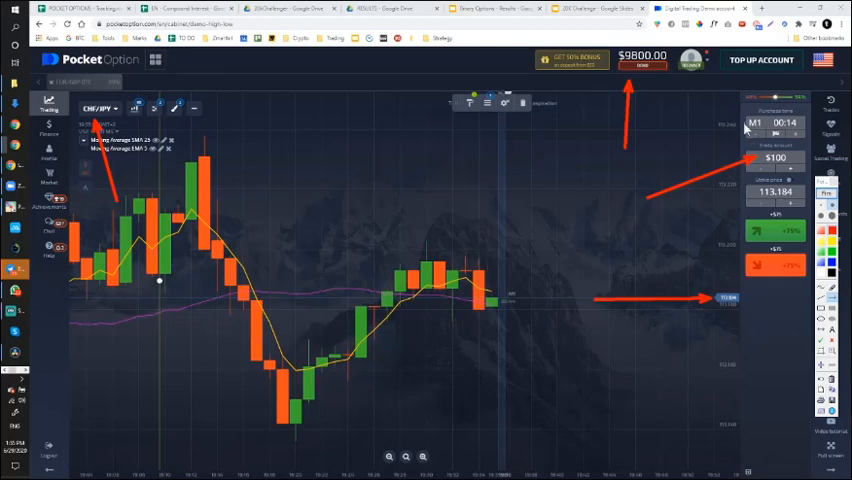
pyautogui.moveTo(664, 162)
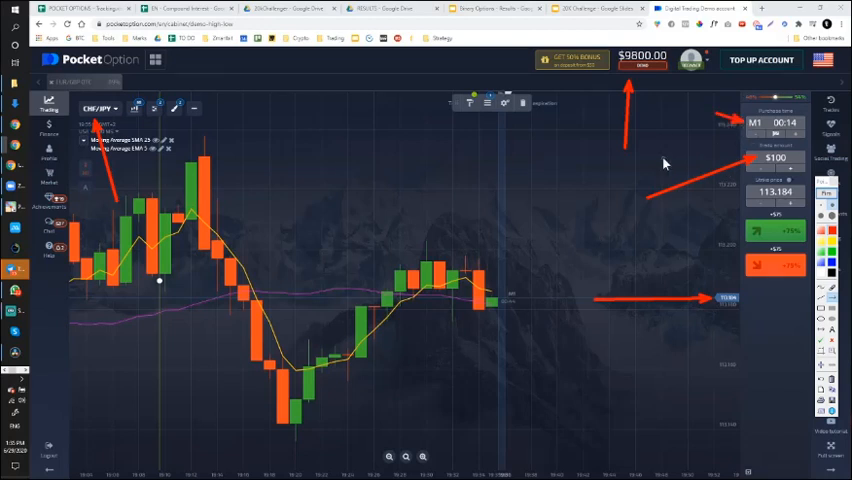
pyautogui.moveTo(660, 158)
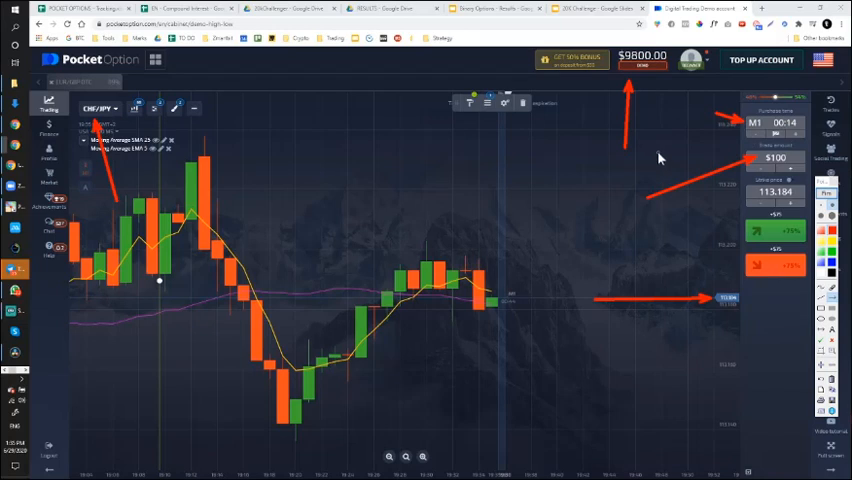
pyautogui.moveTo(732, 136)
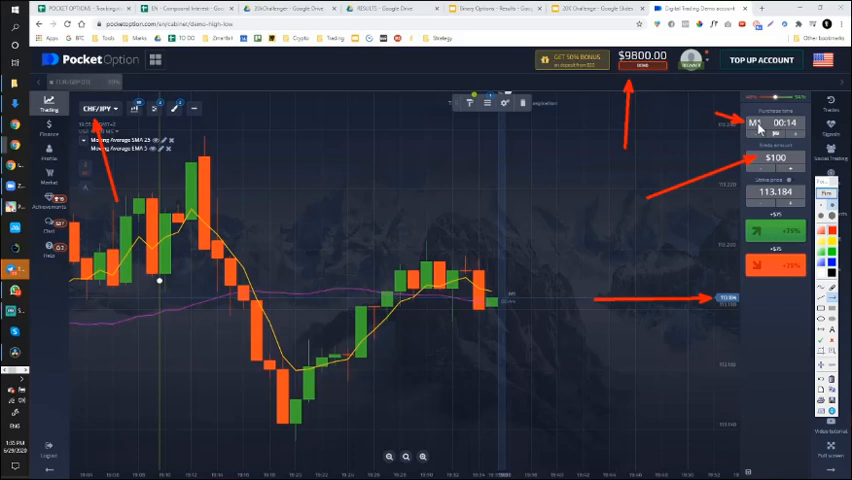
pyautogui.moveTo(728, 236)
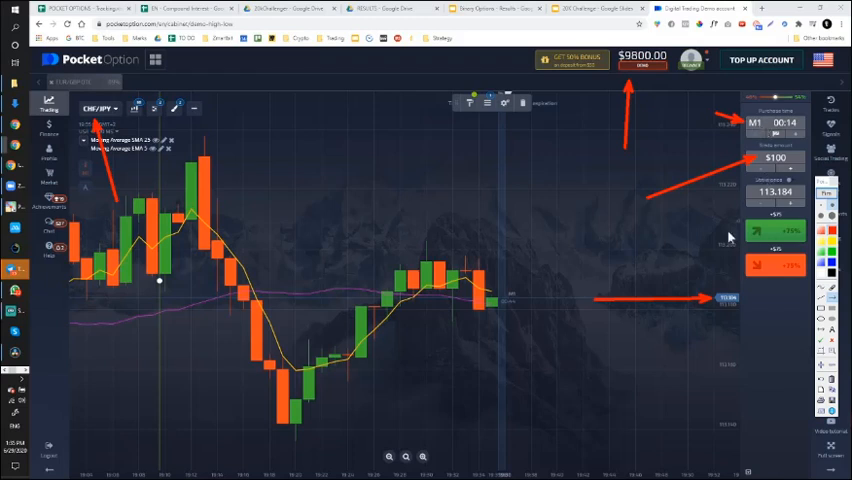
pyautogui.moveTo(504, 304)
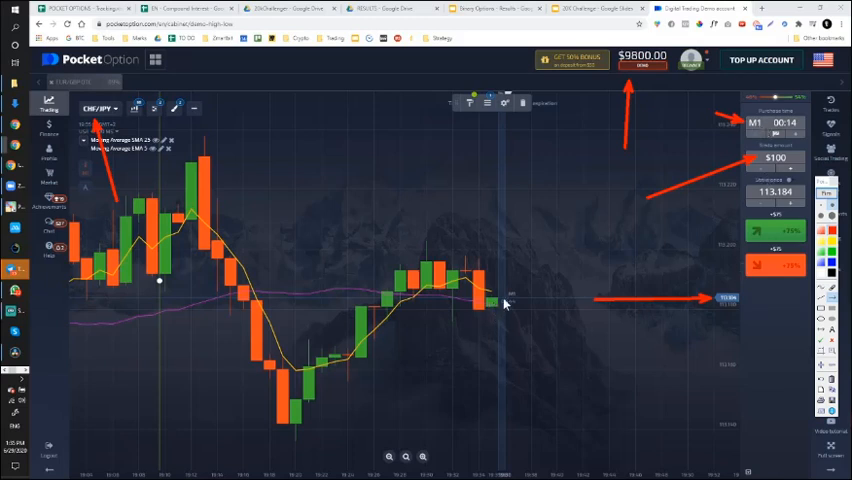
pyautogui.moveTo(752, 256)
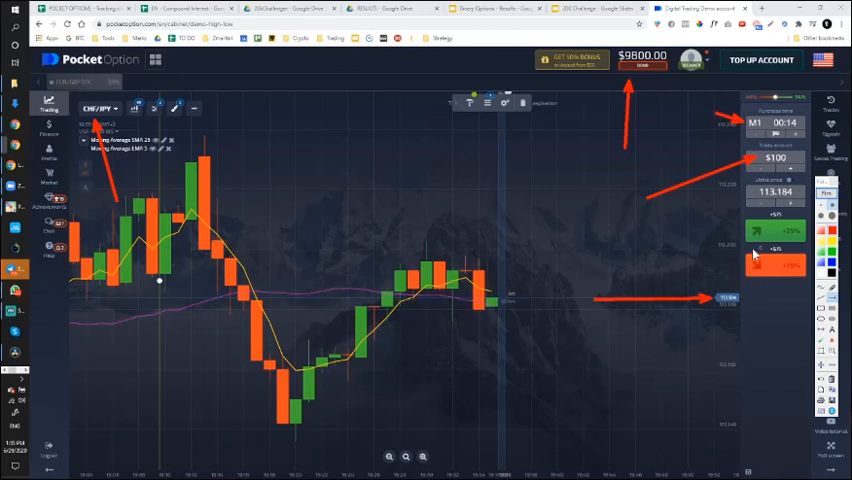
pyautogui.moveTo(564, 250)
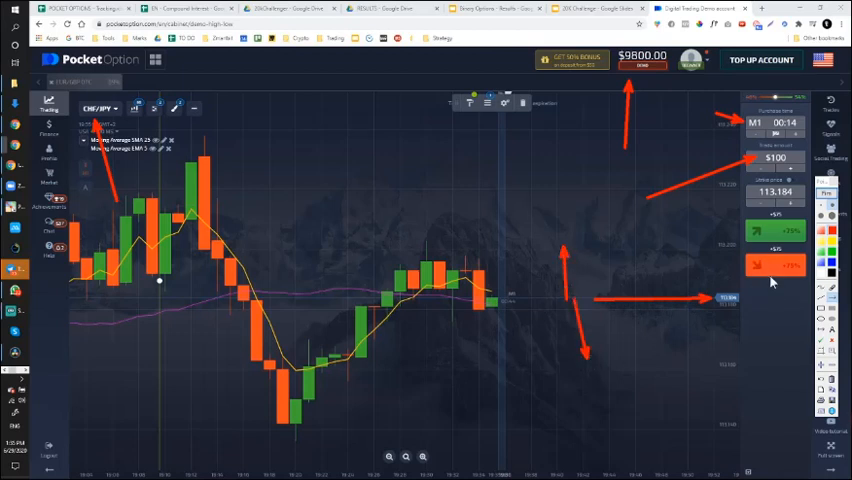
pyautogui.moveTo(758, 238)
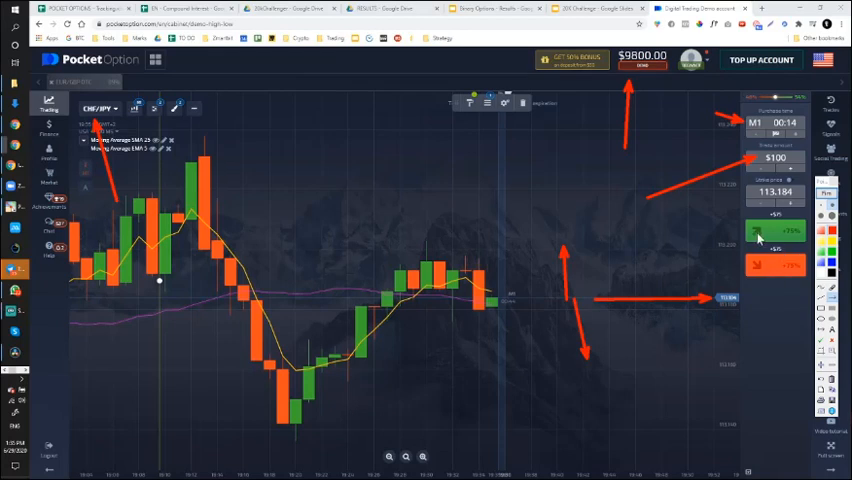
pyautogui.moveTo(706, 252)
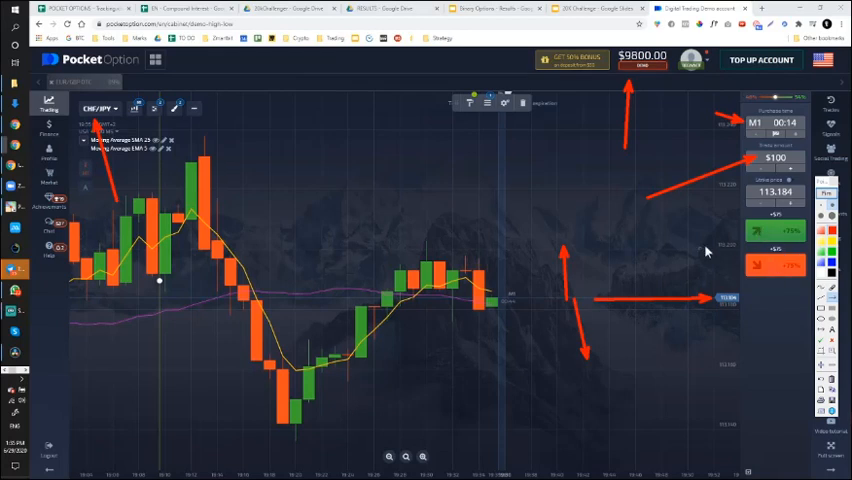
pyautogui.moveTo(600, 300)
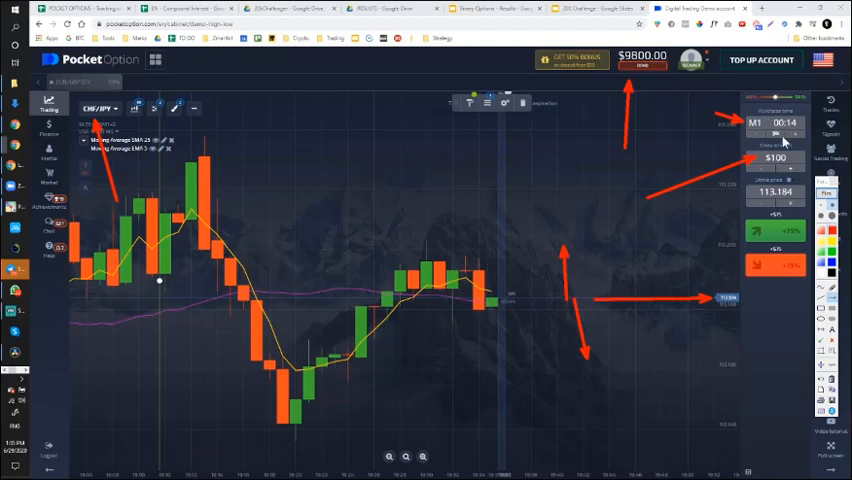
pyautogui.moveTo(506, 300)
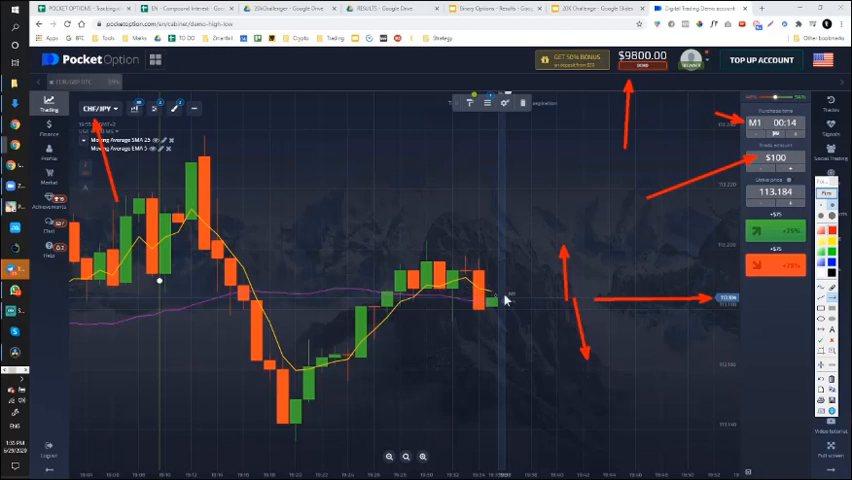
pyautogui.moveTo(624, 308)
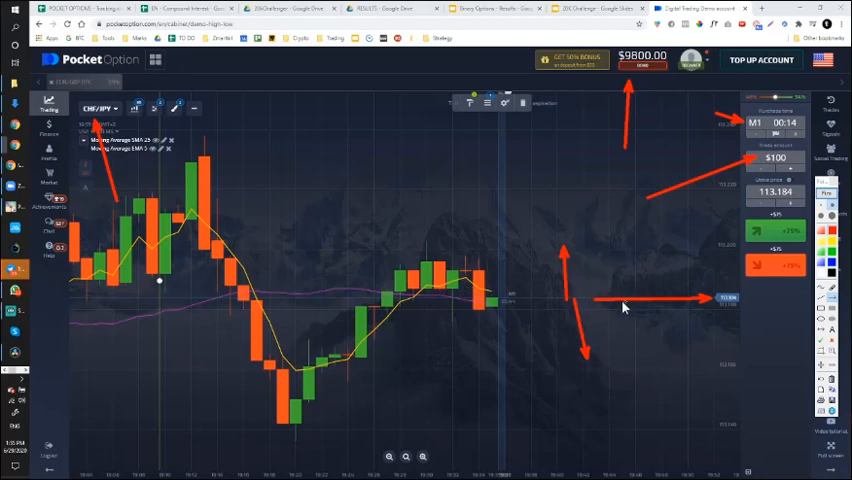
pyautogui.moveTo(608, 330)
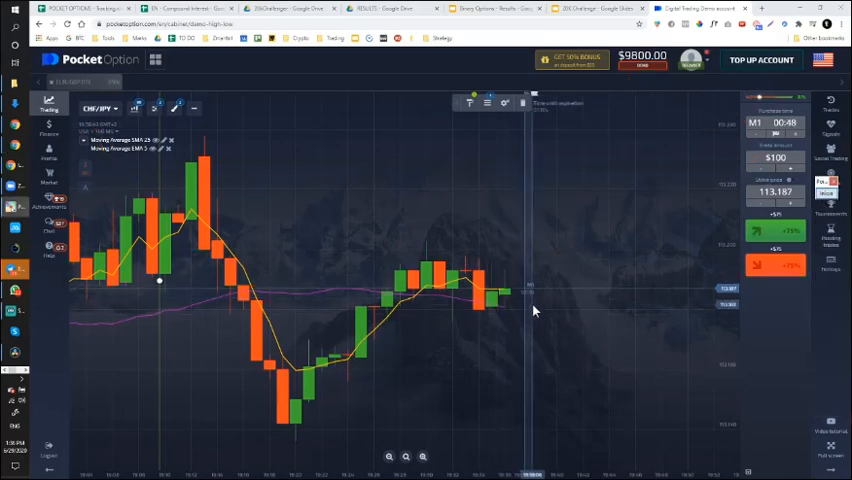
pyautogui.moveTo(376, 268)
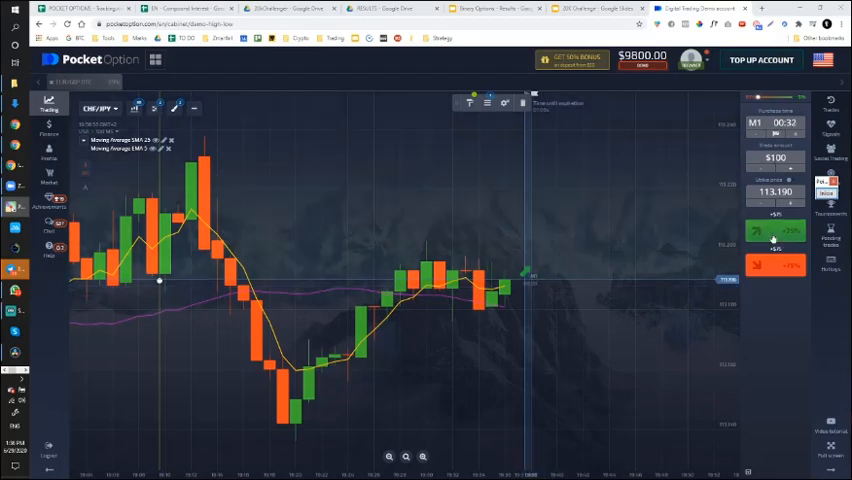
# Step: Place a $100 trade on CHF/JPY, dropping the demo balance to $9,700
pyautogui.click(776, 232)
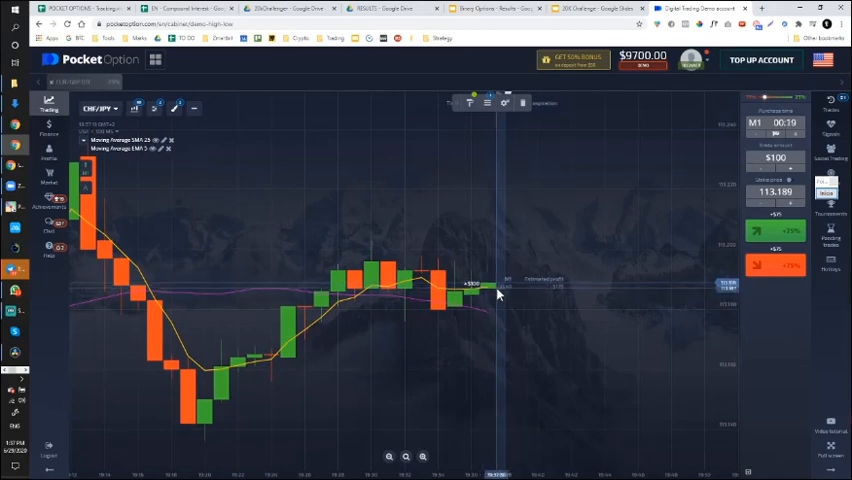
pyautogui.moveTo(510, 288)
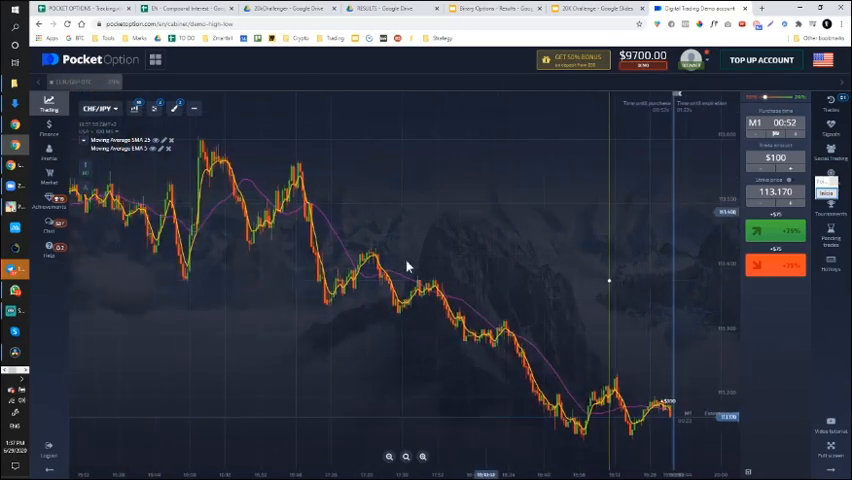
pyautogui.moveTo(330, 288)
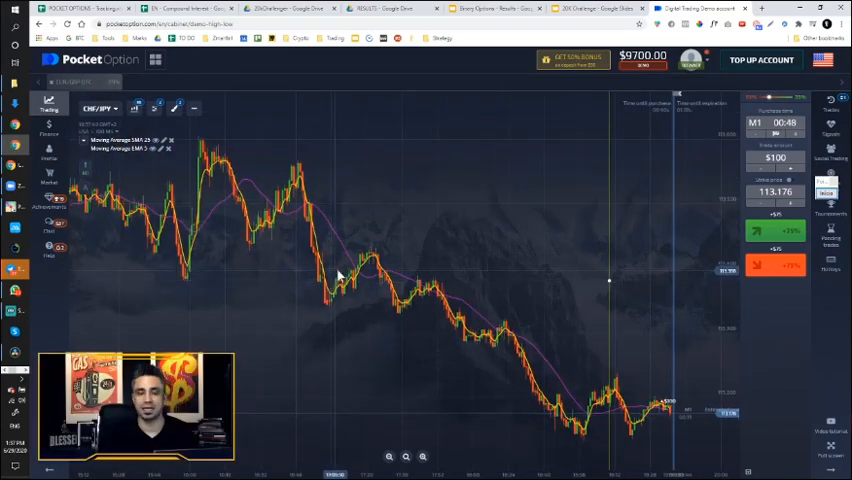
pyautogui.moveTo(476, 268)
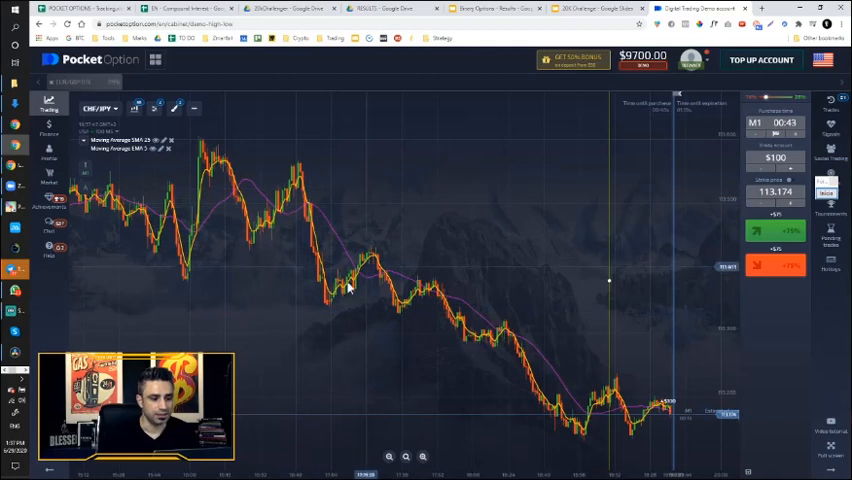
pyautogui.moveTo(548, 330)
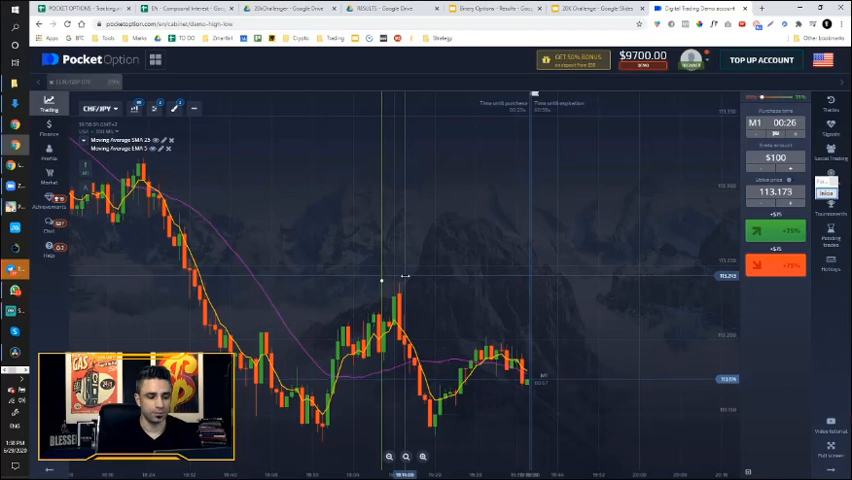
pyautogui.moveTo(524, 192)
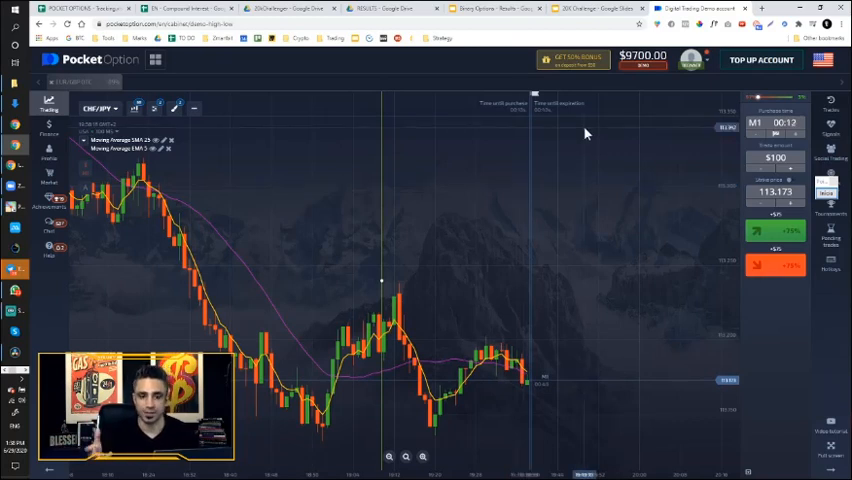
# Step: Present the binary options signals slide dated 06/29/2020 full screen from the 20K Challenge deck
pyautogui.click(588, 8)
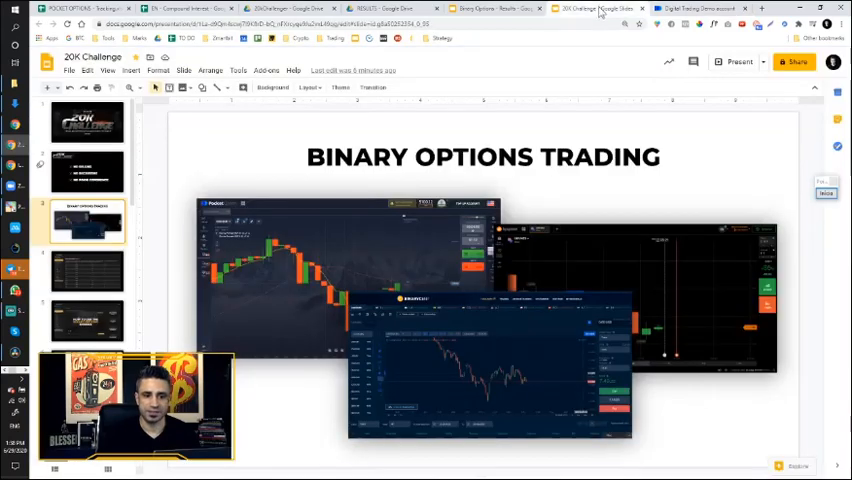
pyautogui.click(84, 270)
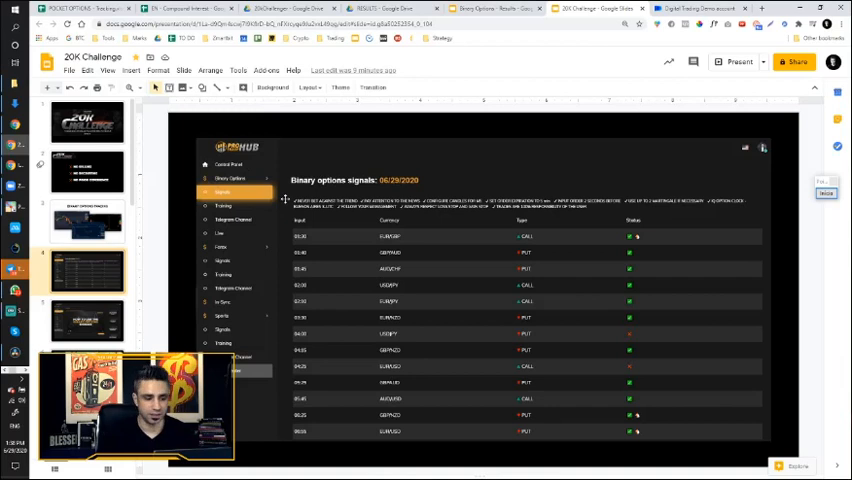
pyautogui.moveTo(472, 316)
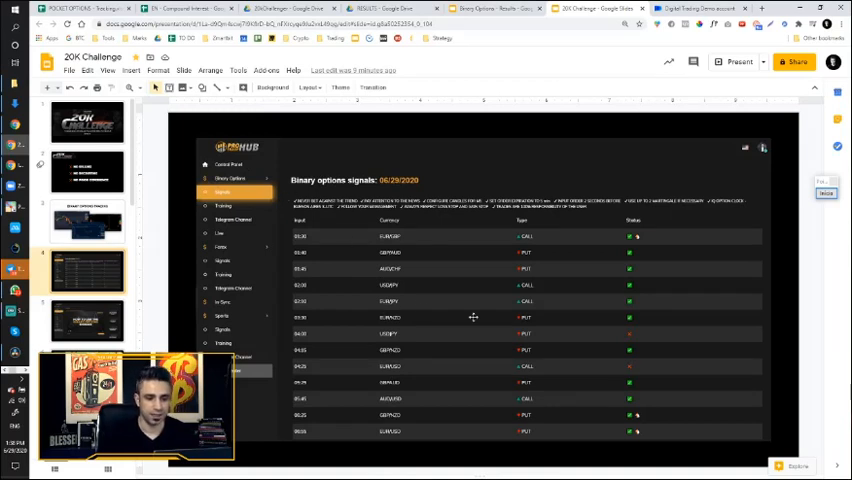
pyautogui.moveTo(300, 232)
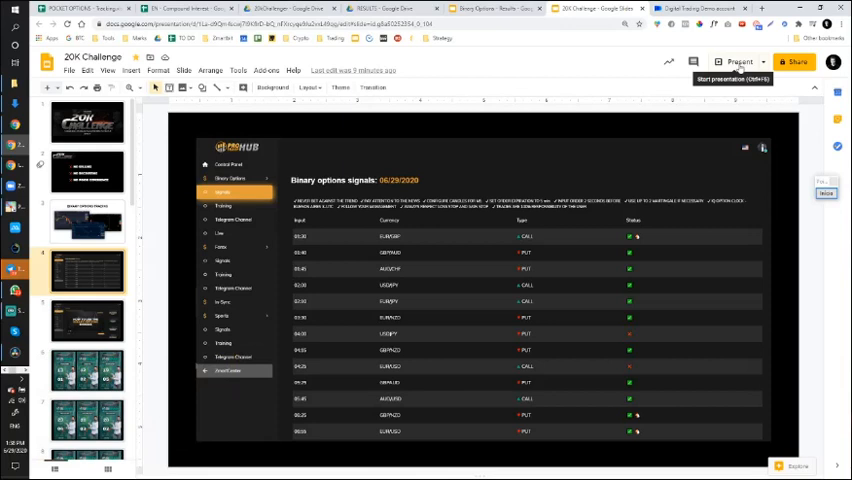
pyautogui.click(736, 60)
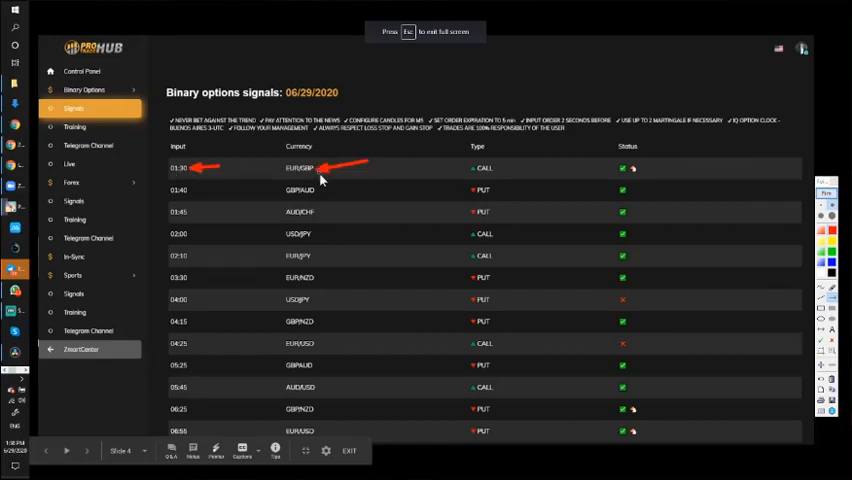
pyautogui.moveTo(530, 188)
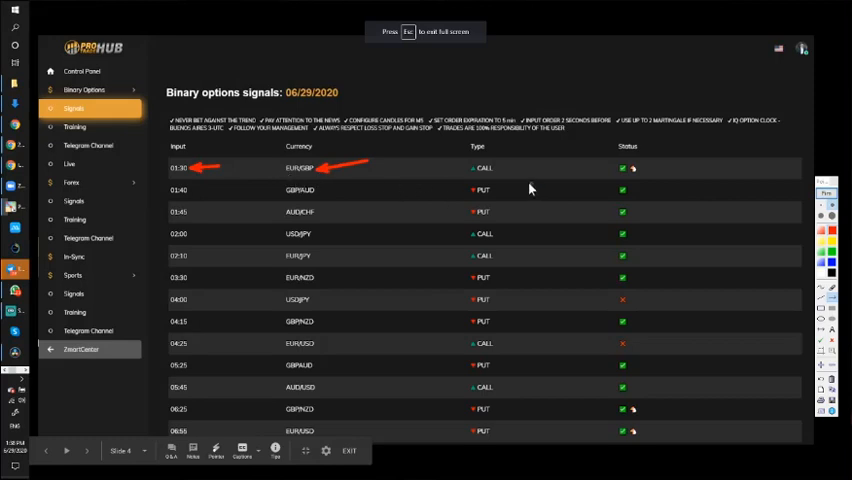
pyautogui.moveTo(476, 176)
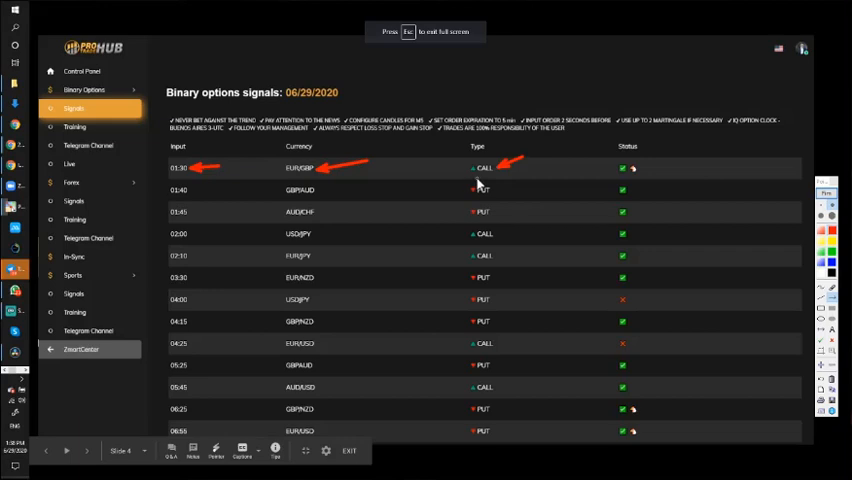
pyautogui.moveTo(508, 196)
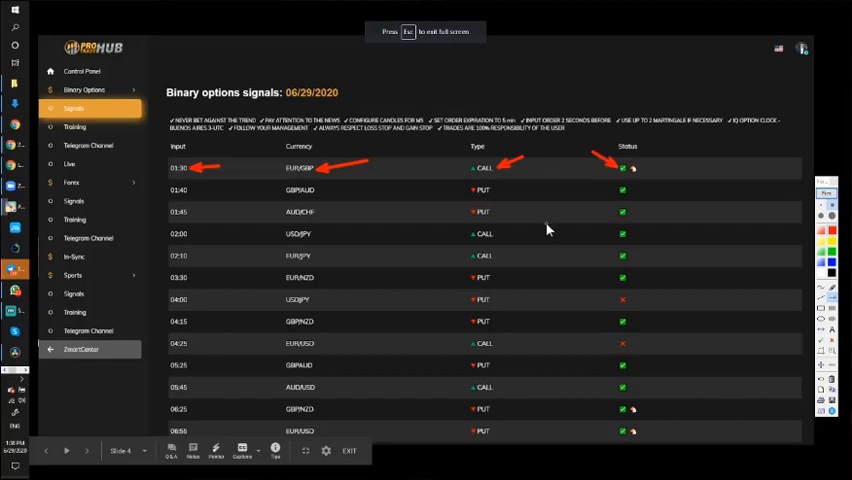
pyautogui.moveTo(216, 188)
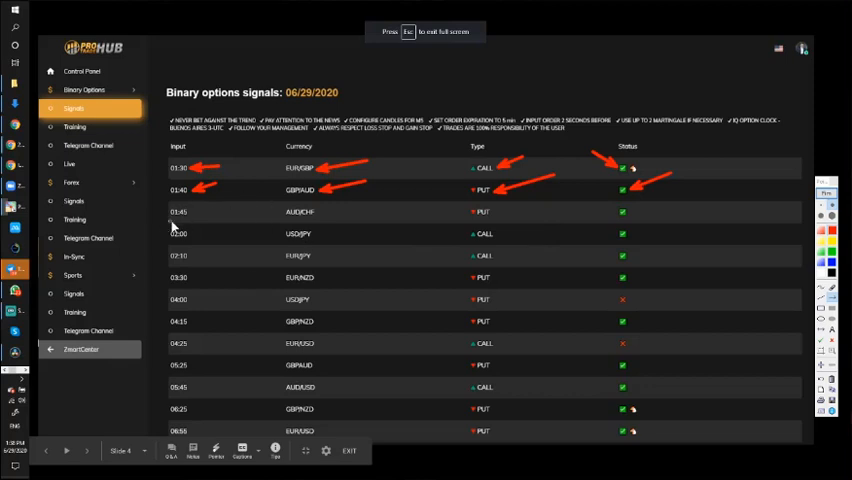
pyautogui.moveTo(172, 218)
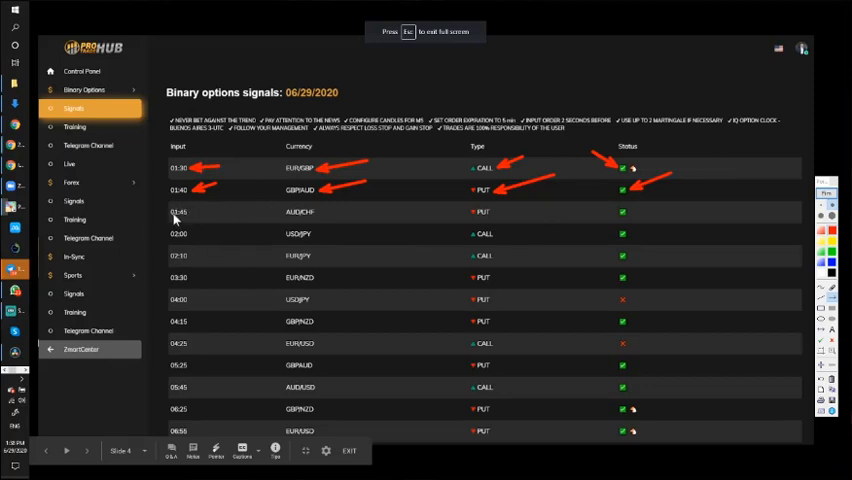
pyautogui.moveTo(472, 216)
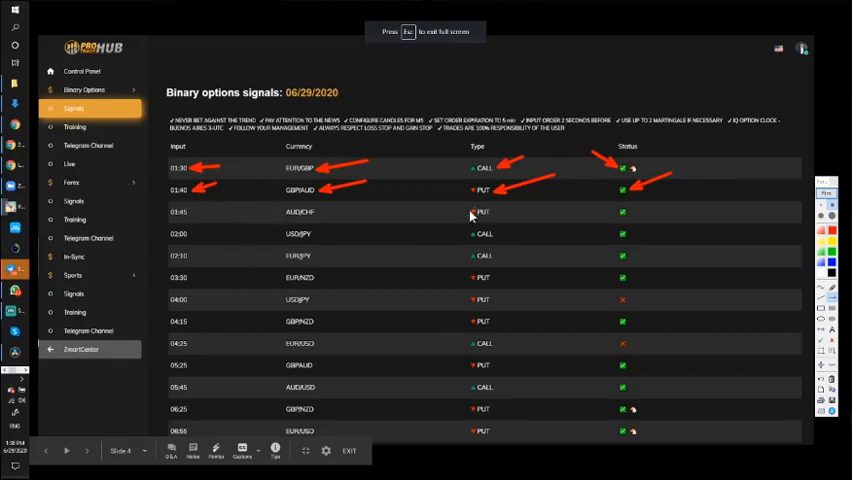
pyautogui.moveTo(472, 232)
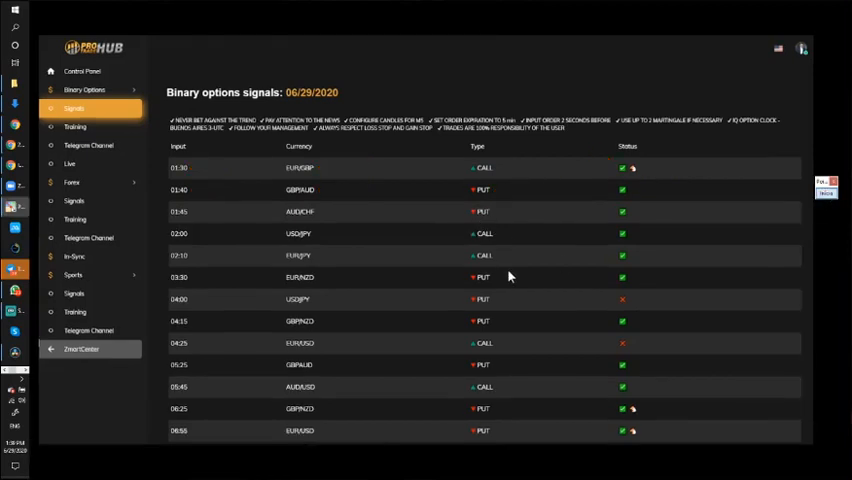
pyautogui.moveTo(364, 236)
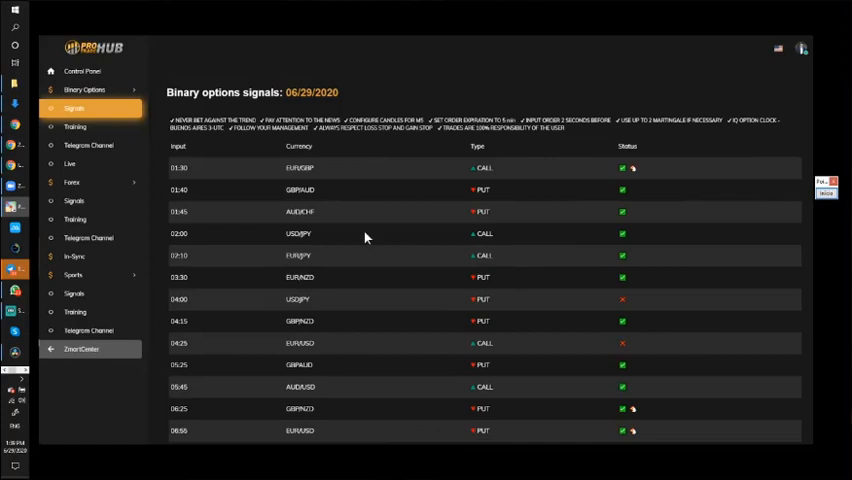
# Step: Advance to the Trainings slide with the 'How to Use the Binary Options Signals' video
pyautogui.click(76, 126)
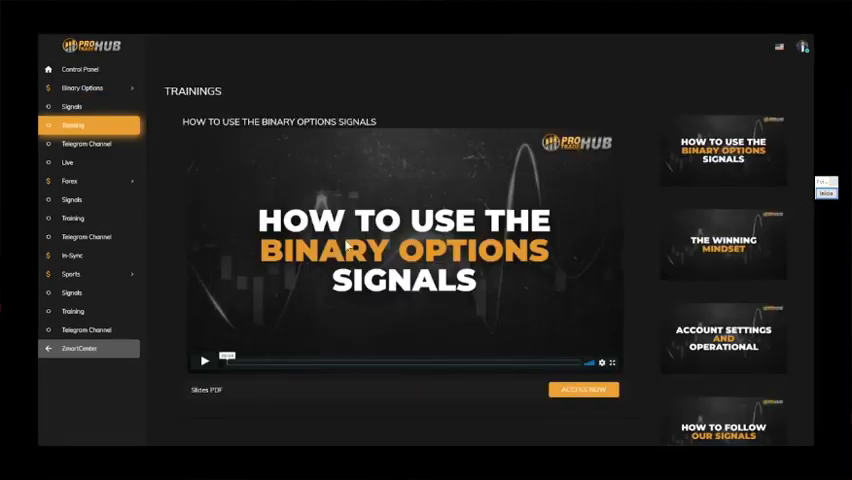
pyautogui.moveTo(742, 340)
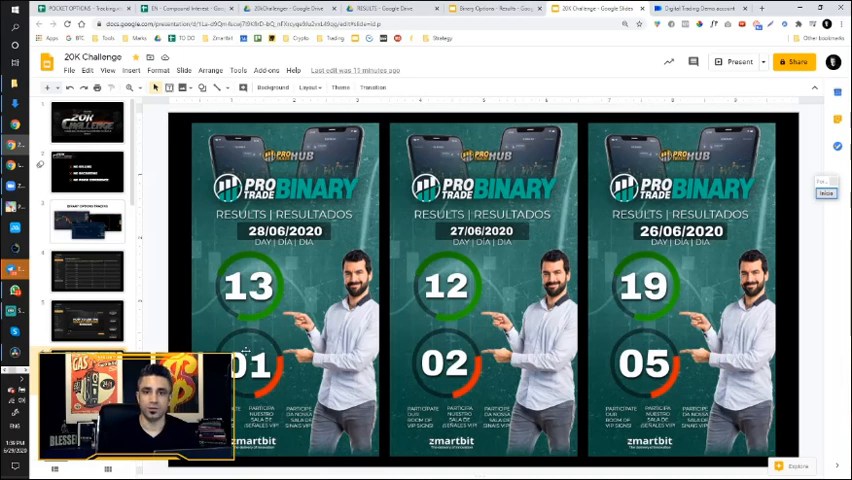
pyautogui.moveTo(4, 352)
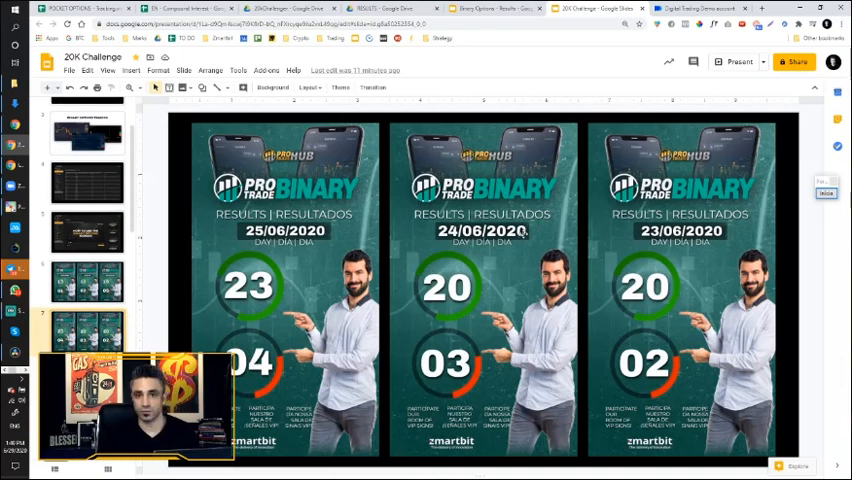
pyautogui.moveTo(636, 302)
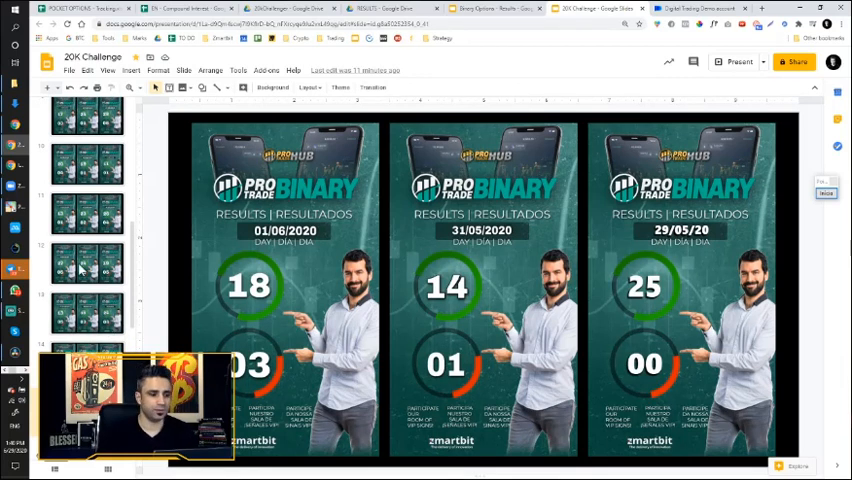
# Step: Scroll the filmstrip back up through the results slides toward the 20K Challenge title slide
pyautogui.scroll(3)
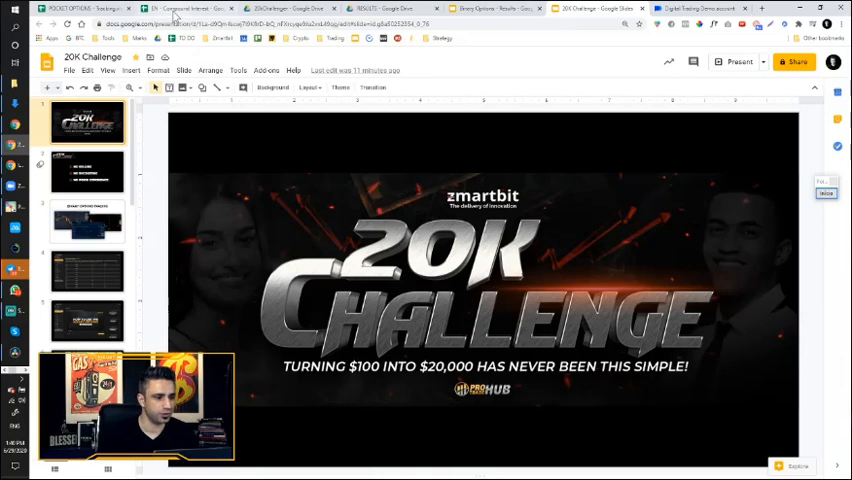
# Step: Switch to the EN - Compound Interest spreadsheet tracking the $100 investment at 1.50% daily
pyautogui.click(170, 8)
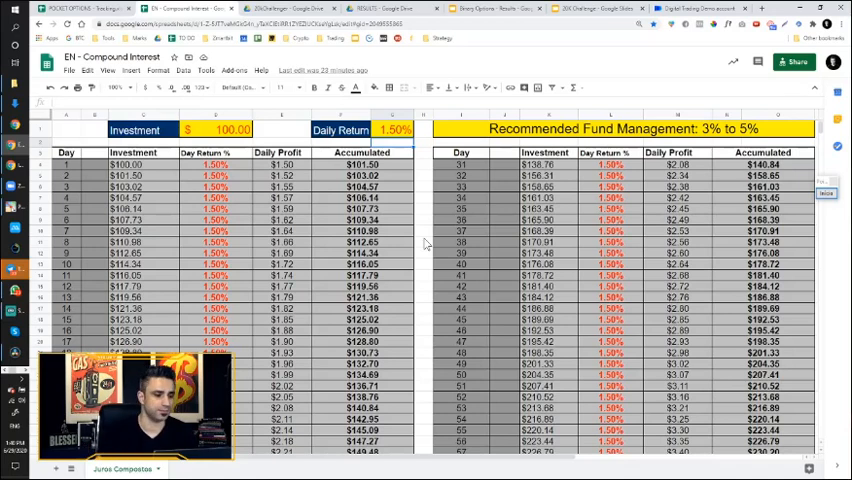
pyautogui.moveTo(424, 244)
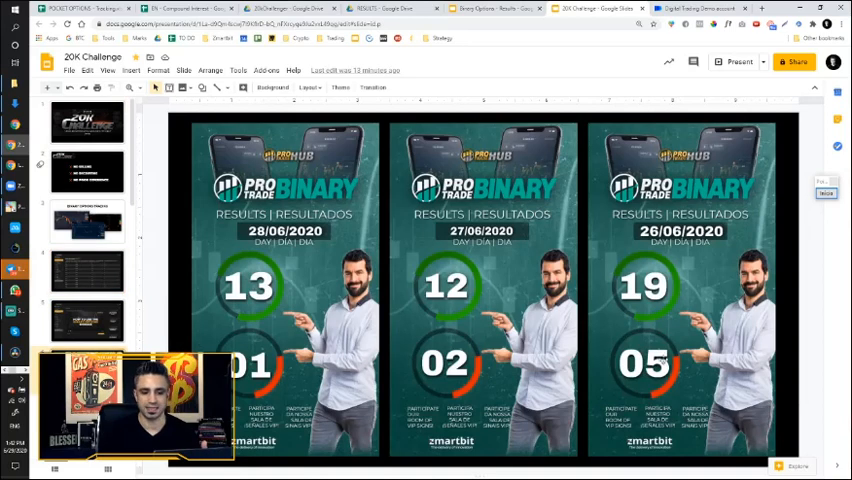
pyautogui.moveTo(636, 340)
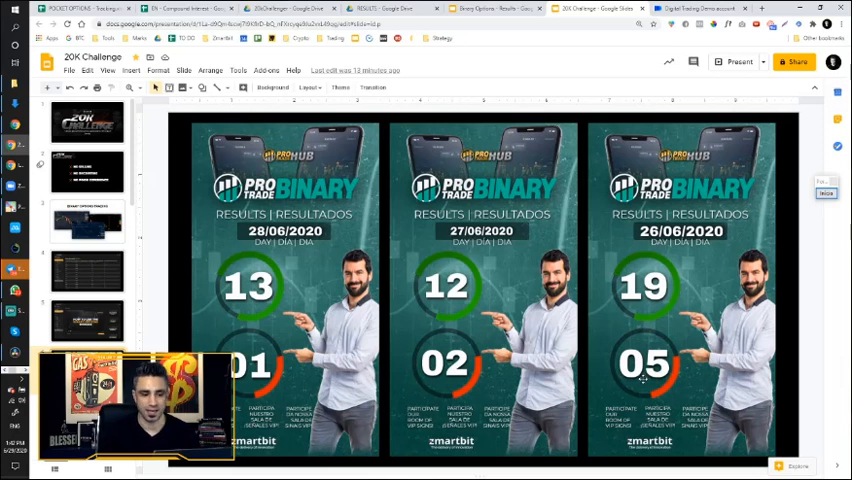
pyautogui.moveTo(696, 32)
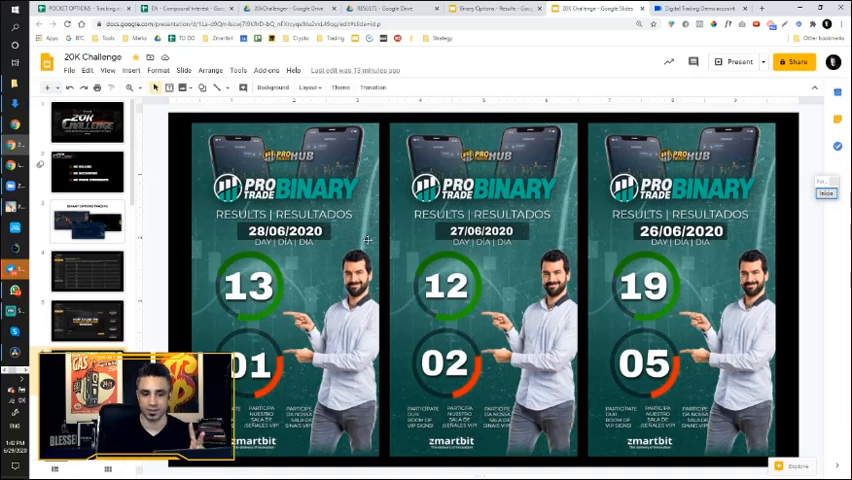
pyautogui.moveTo(494, 292)
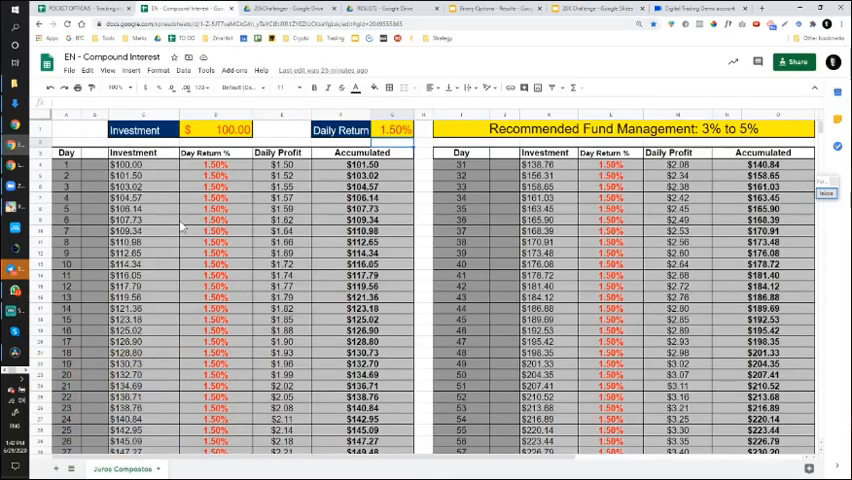
pyautogui.moveTo(224, 144)
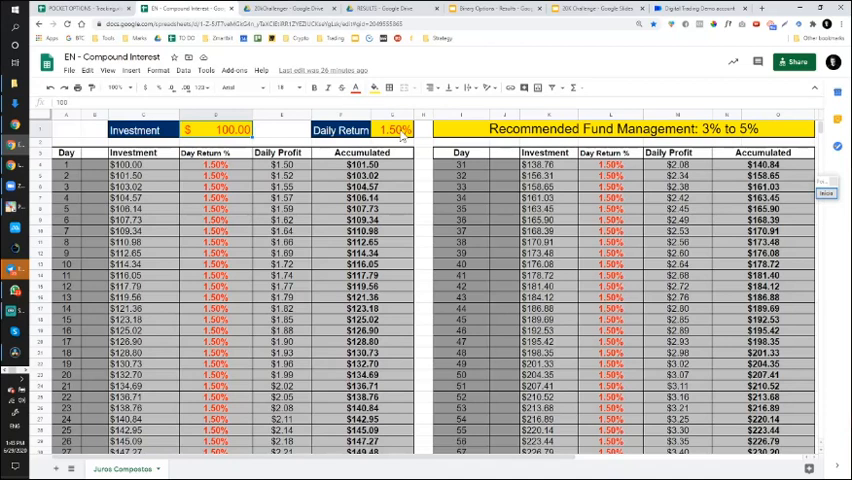
pyautogui.moveTo(310, 342)
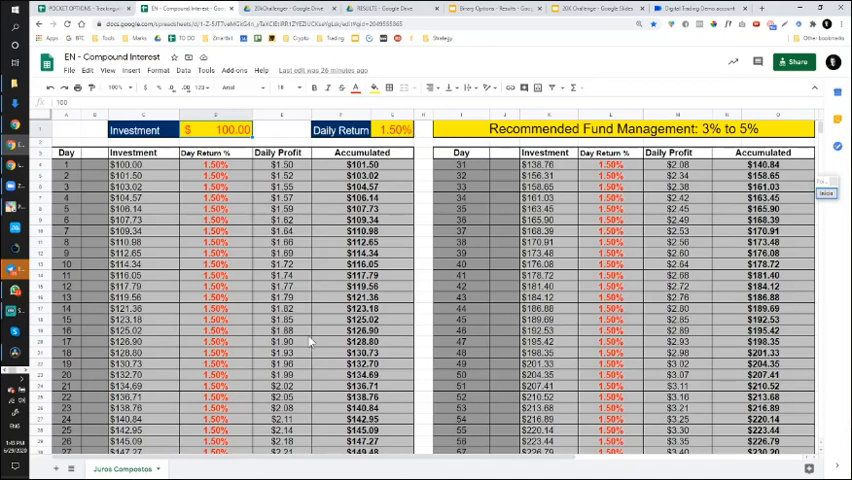
pyautogui.scroll(-3)
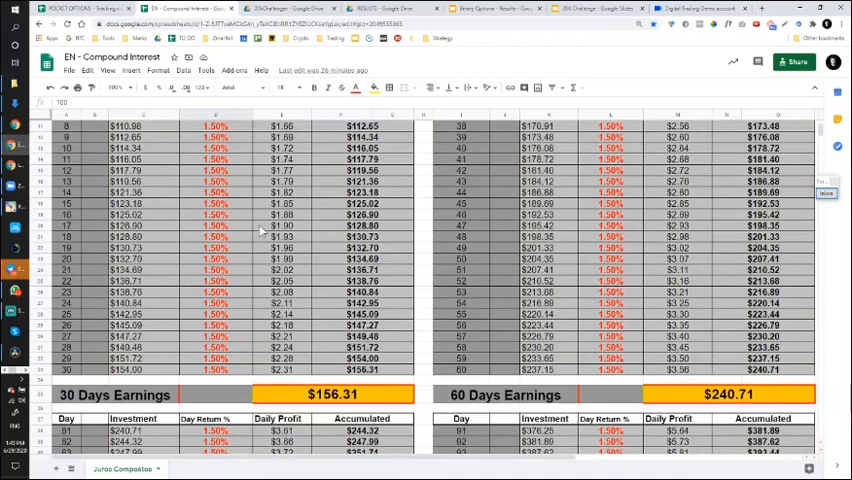
pyautogui.scroll(3)
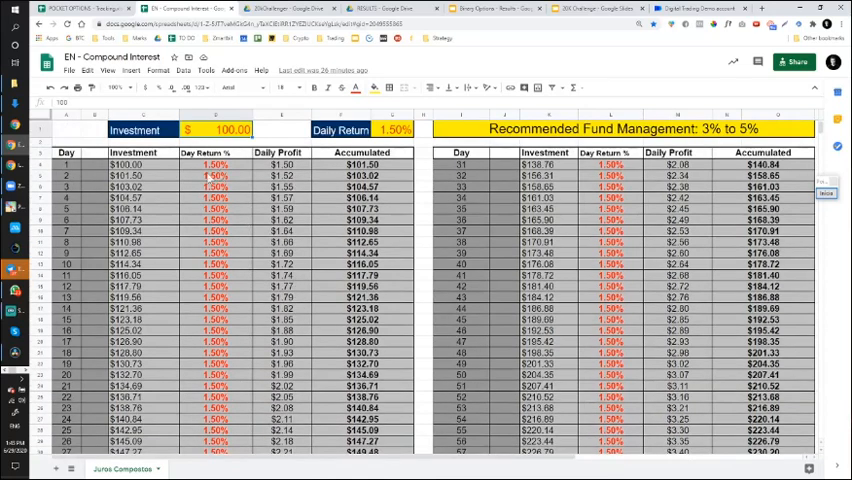
pyautogui.scroll(-3)
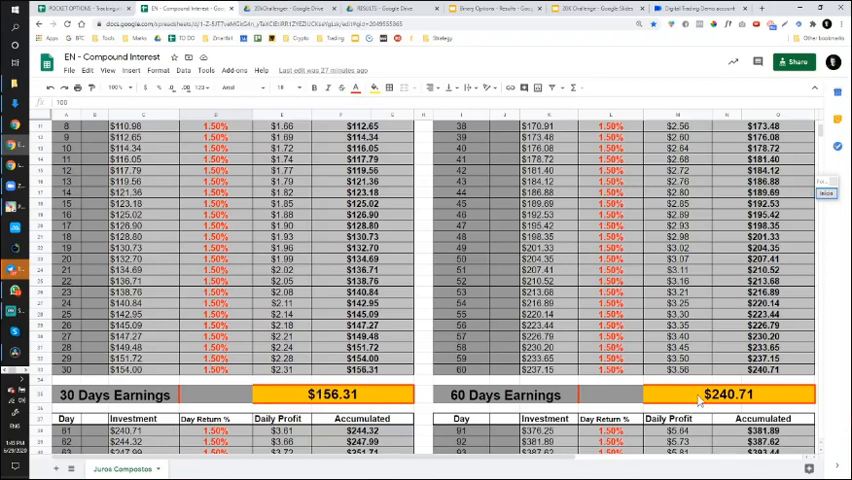
pyautogui.scroll(-3)
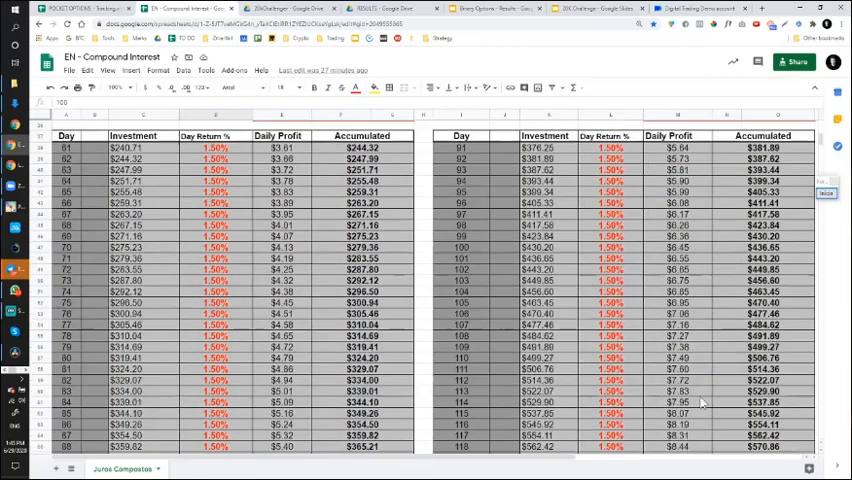
pyautogui.scroll(-3)
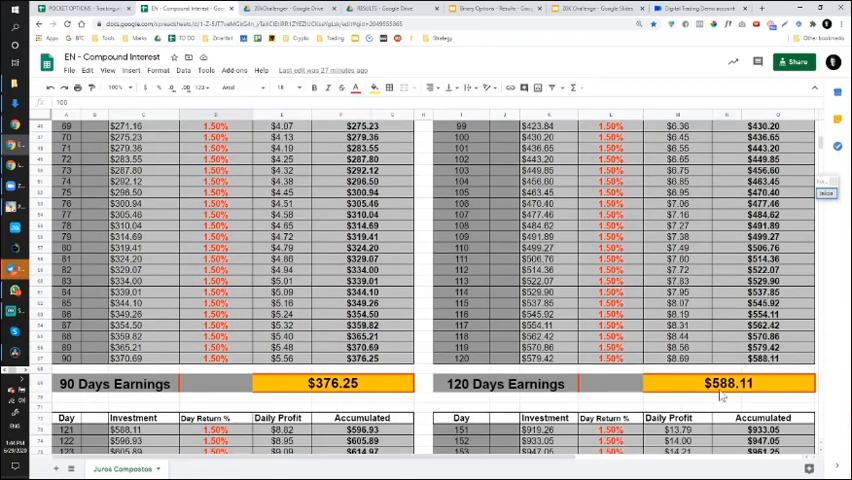
pyautogui.scroll(-3)
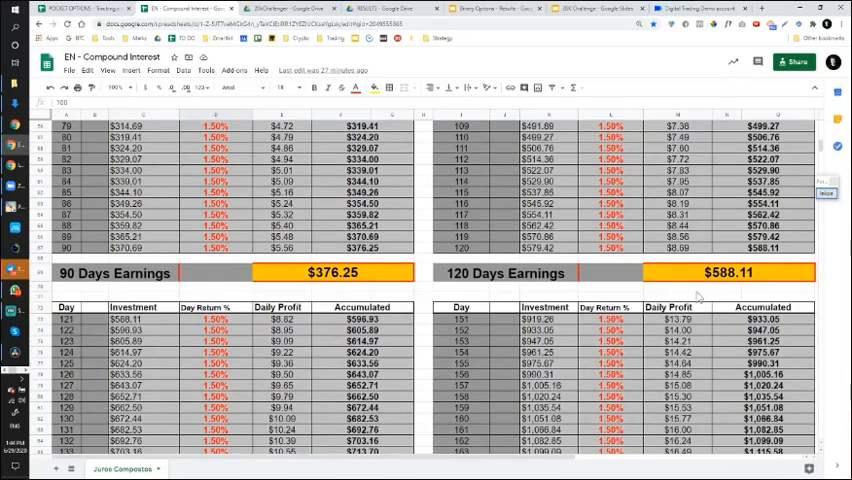
pyautogui.moveTo(324, 290)
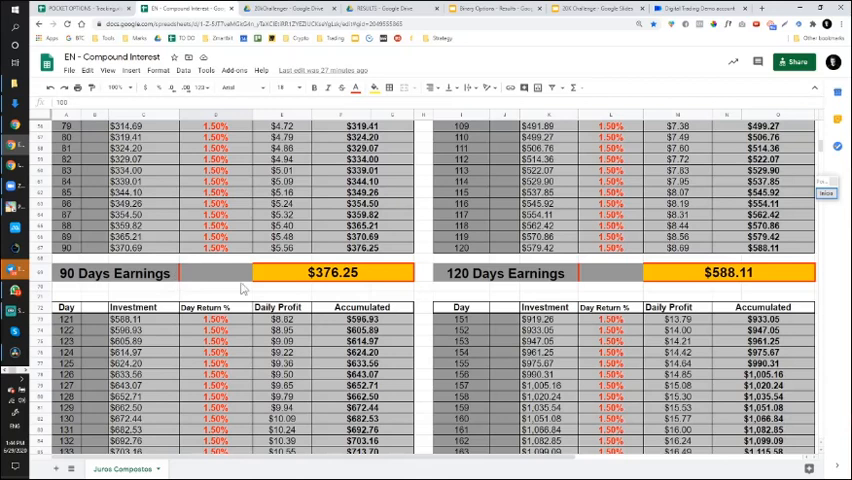
pyautogui.scroll(-3)
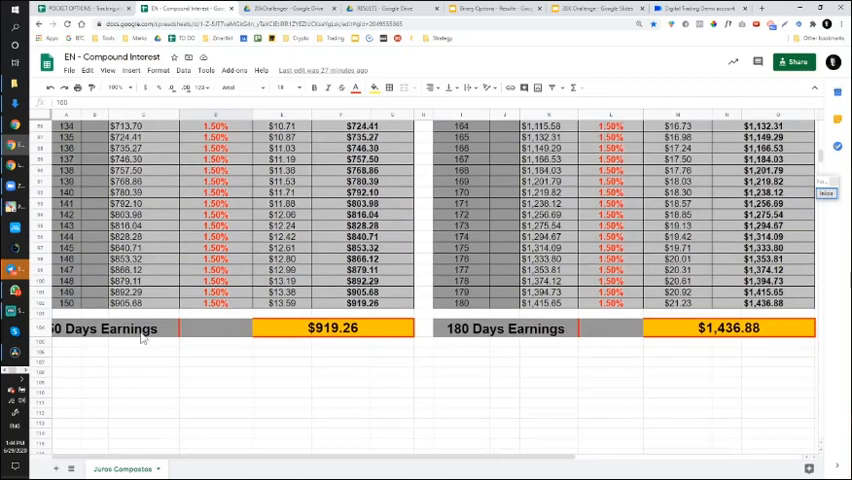
pyautogui.moveTo(332, 342)
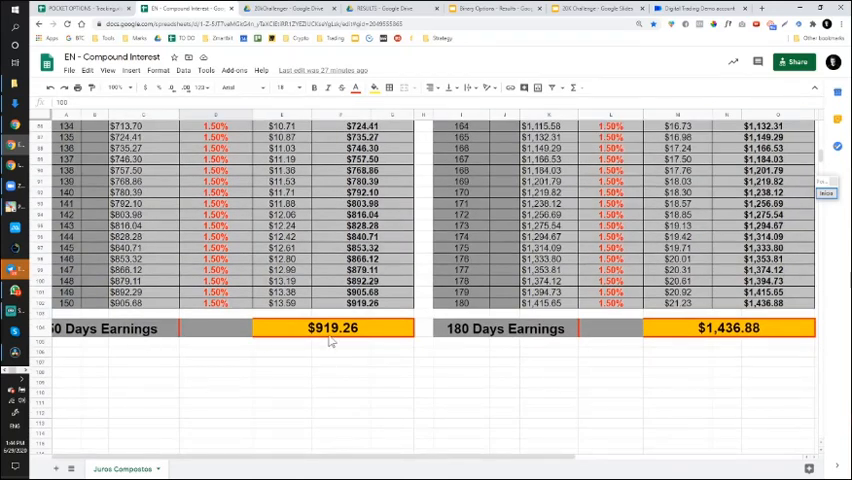
pyautogui.moveTo(730, 350)
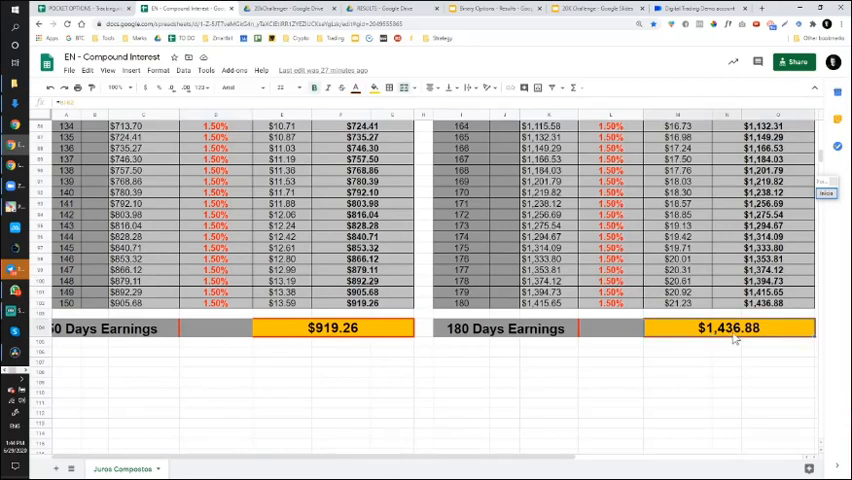
pyautogui.moveTo(612, 354)
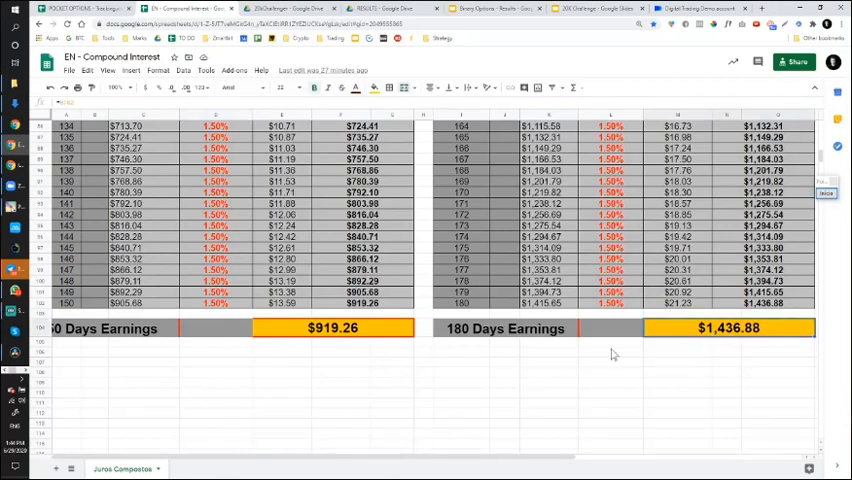
pyautogui.scroll(3)
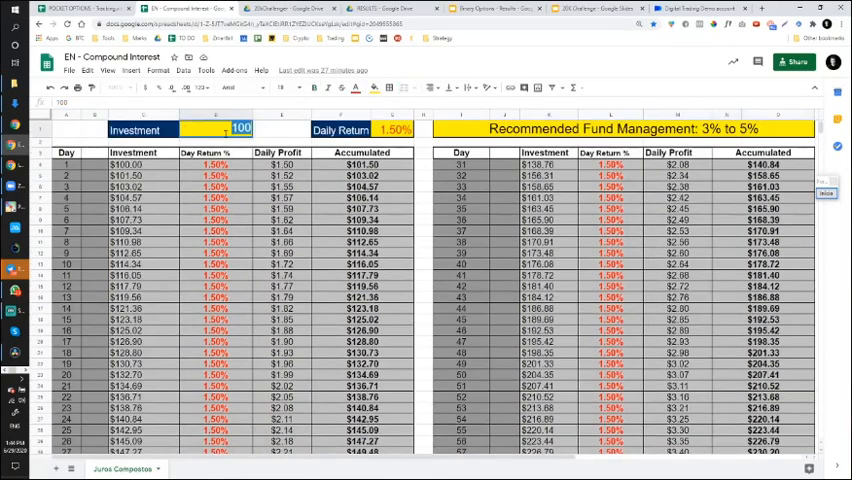
# Step: Enter $1,436.88 as the Investment and review the 180-day earnings recalculated to $20,646.29
pyautogui.write('$1,436.88')
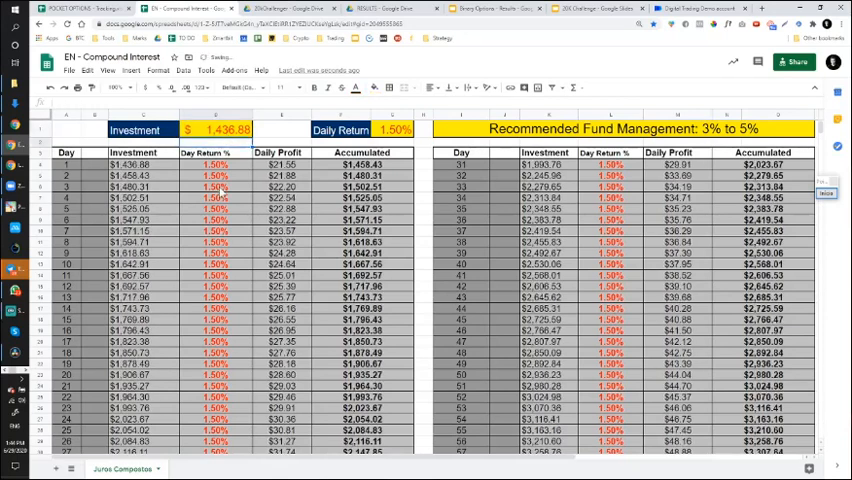
pyautogui.scroll(-3)
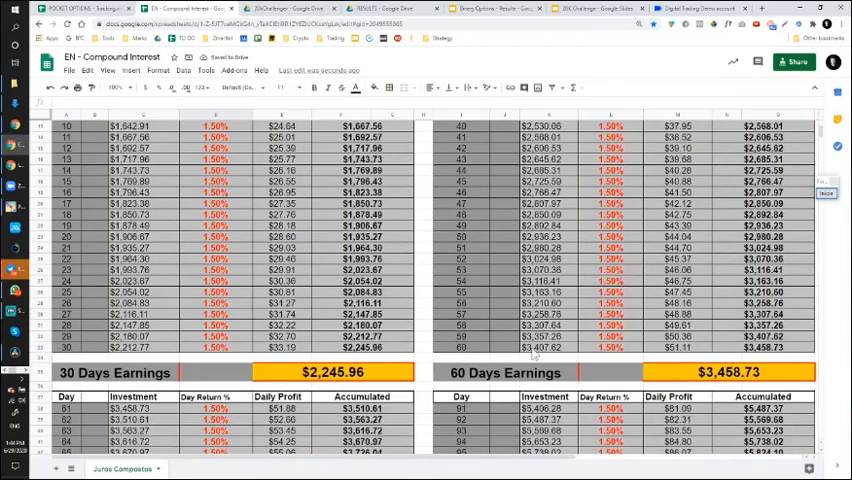
pyautogui.scroll(-3)
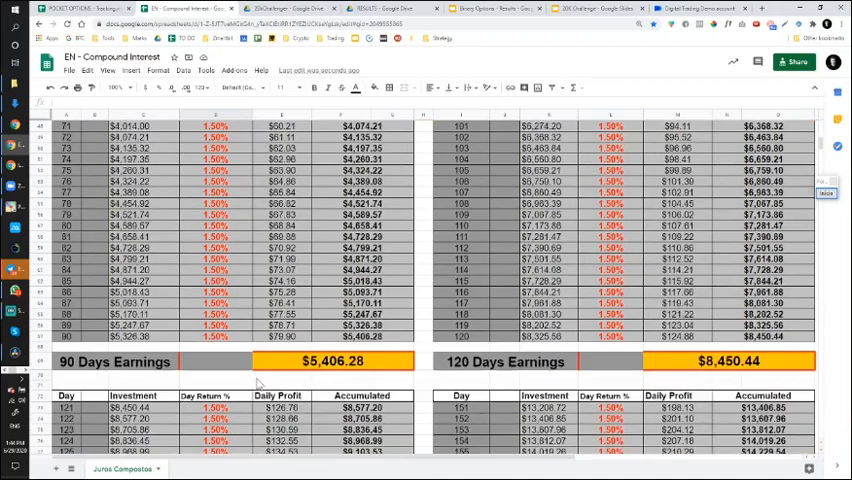
pyautogui.scroll(-3)
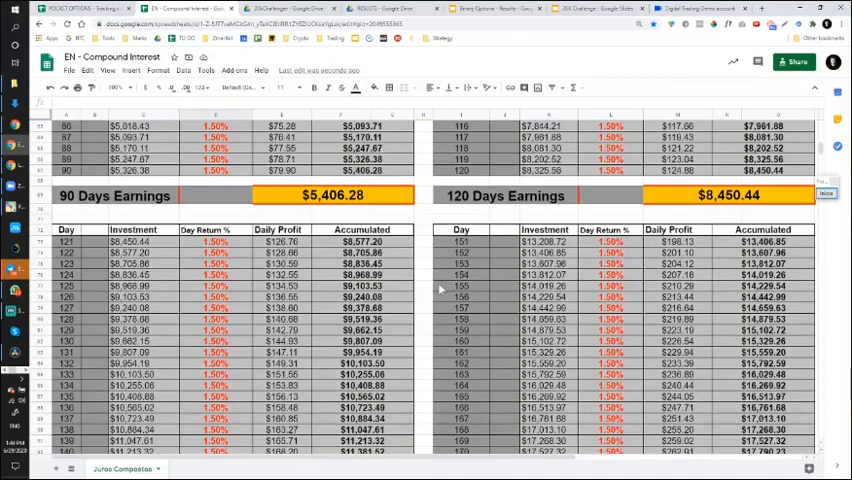
pyautogui.scroll(-3)
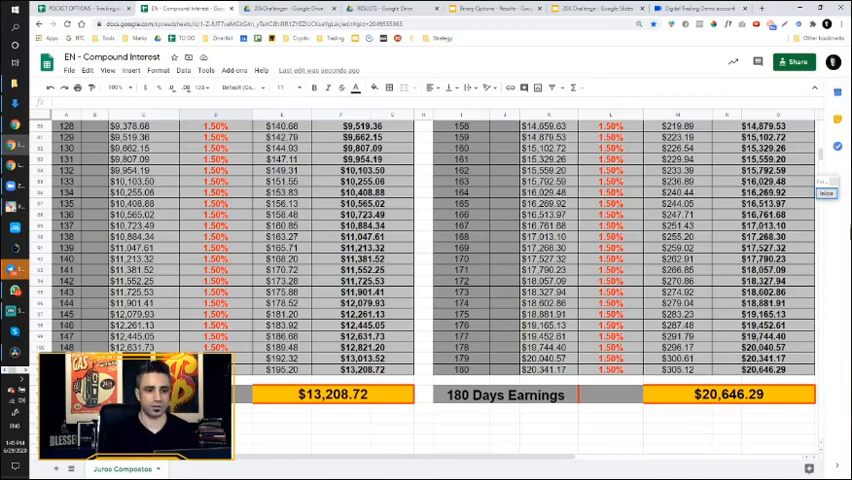
# Step: Present the 20K Challenge deck full screen starting at the How It Works slide
pyautogui.click(584, 8)
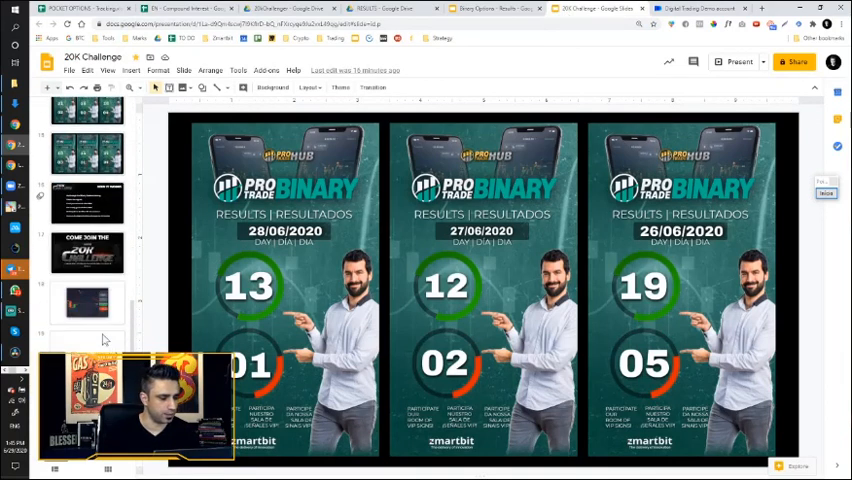
pyautogui.click(88, 200)
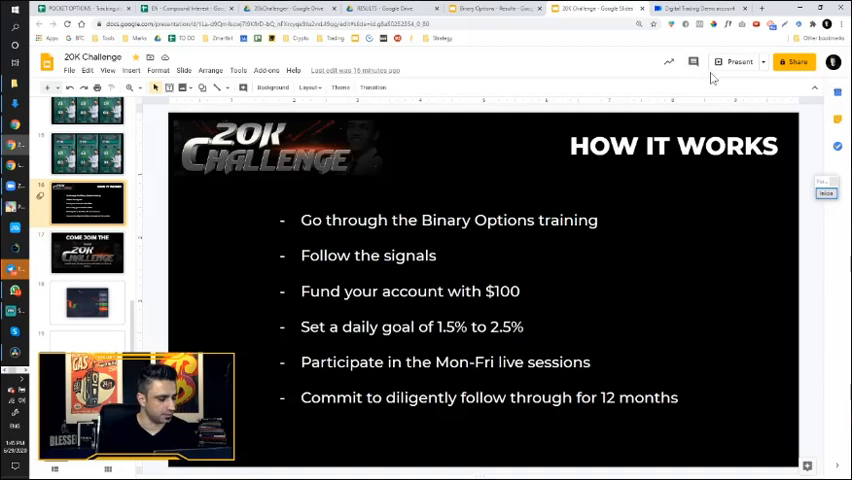
pyautogui.click(736, 60)
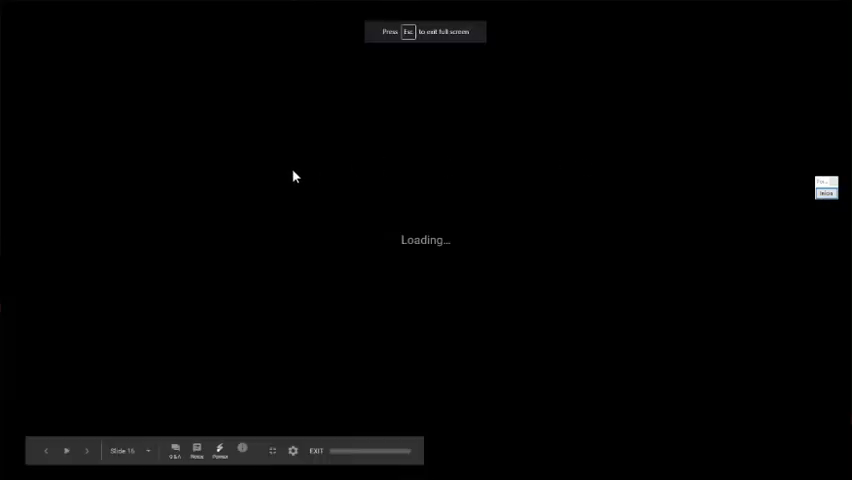